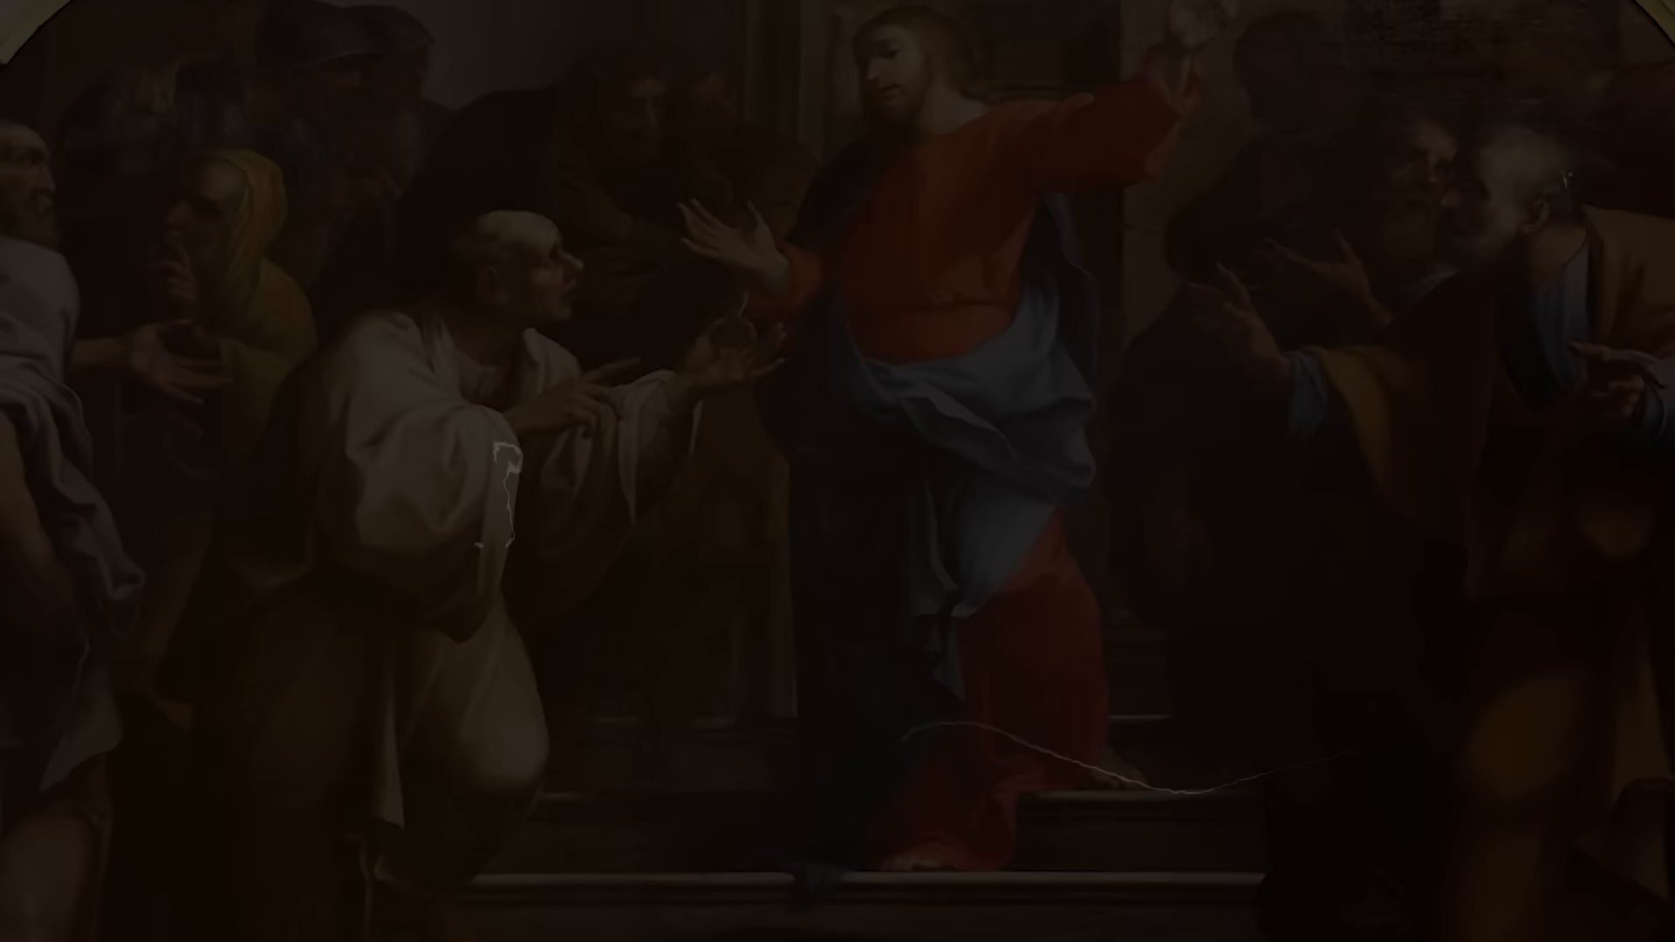
pyautogui.click(848, 696)
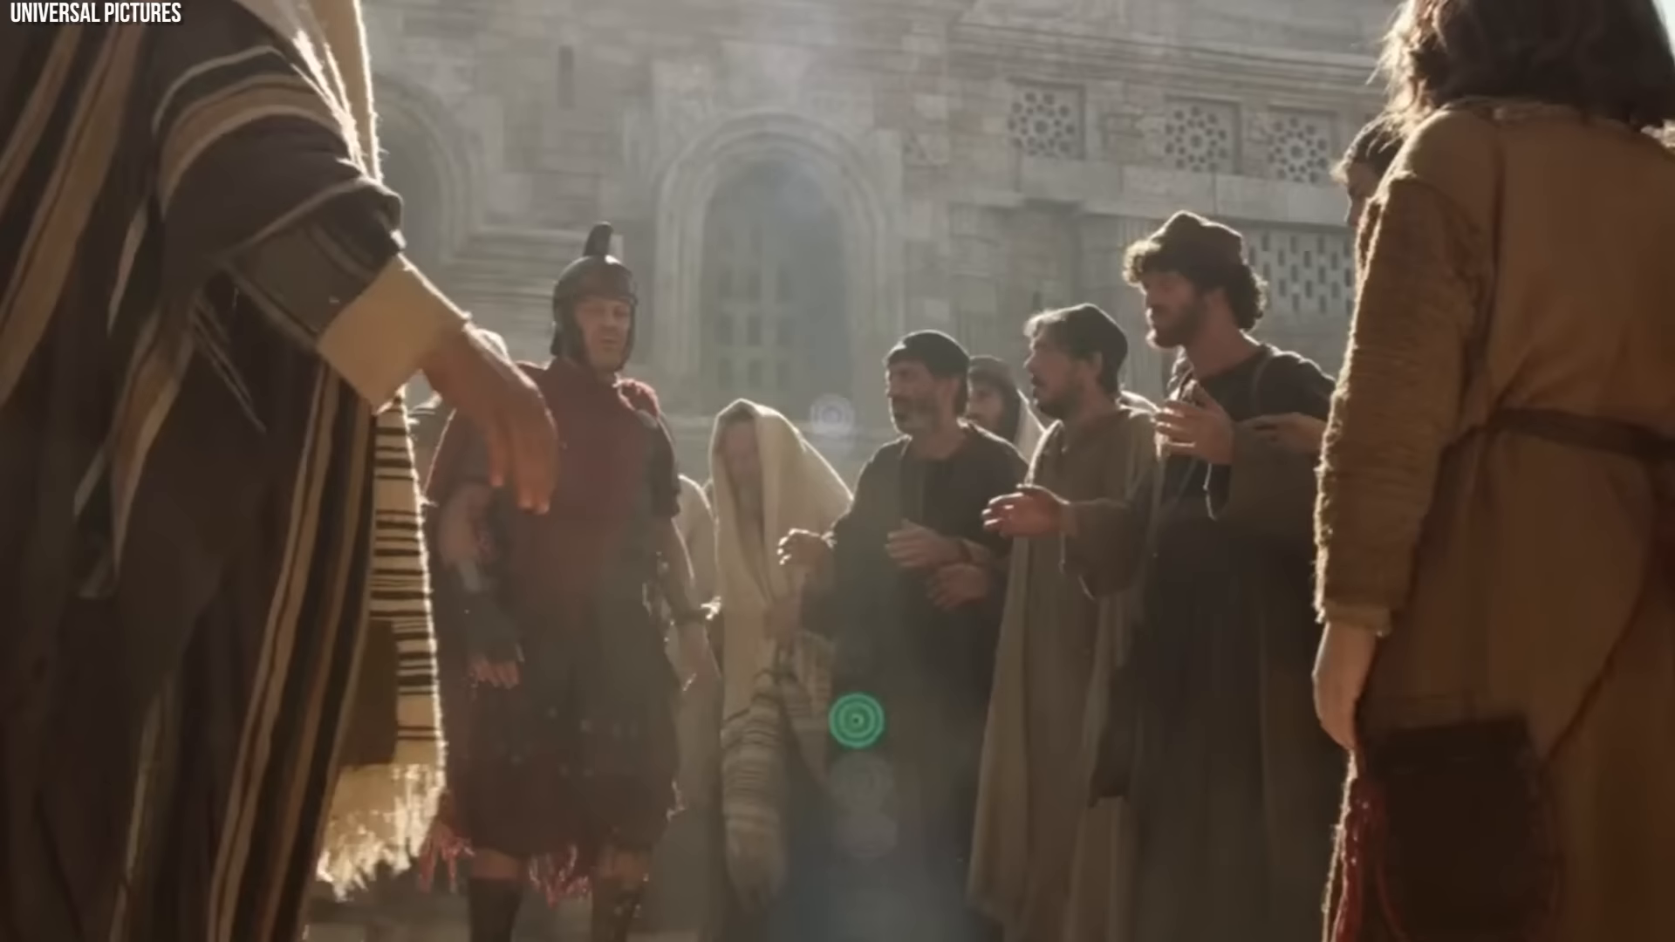